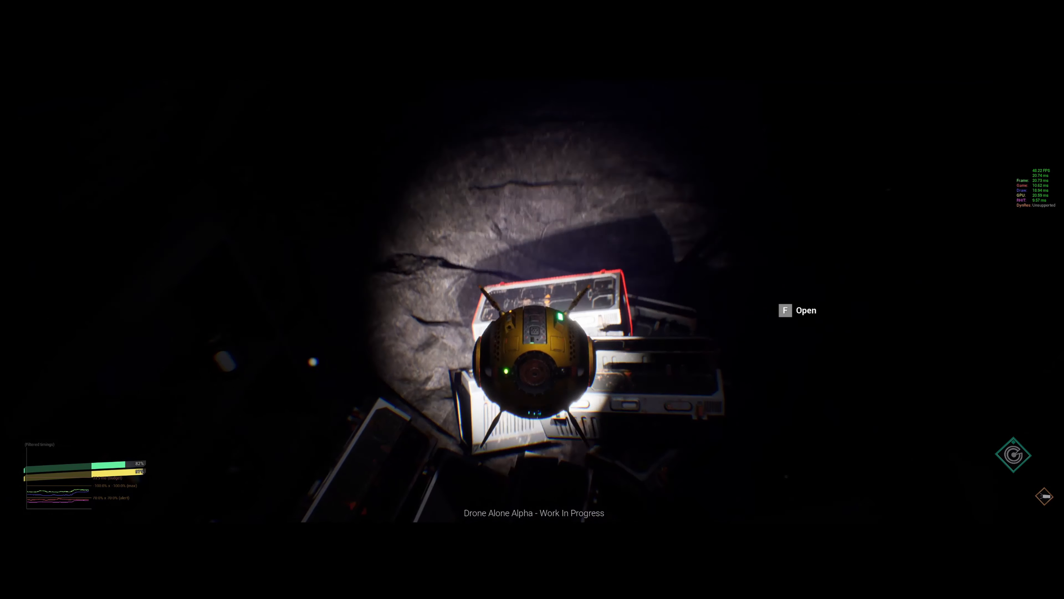
Step: Loot the wrecked chest, collecting all its items into the drone's storage
{"action": "key", "text": "f"}
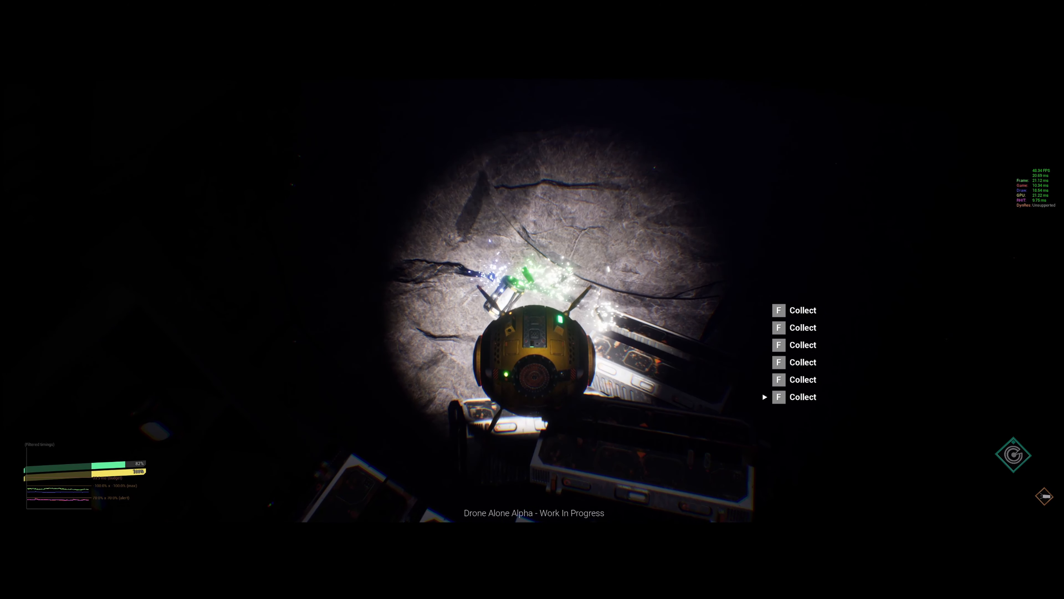
{"action": "key", "text": "f"}
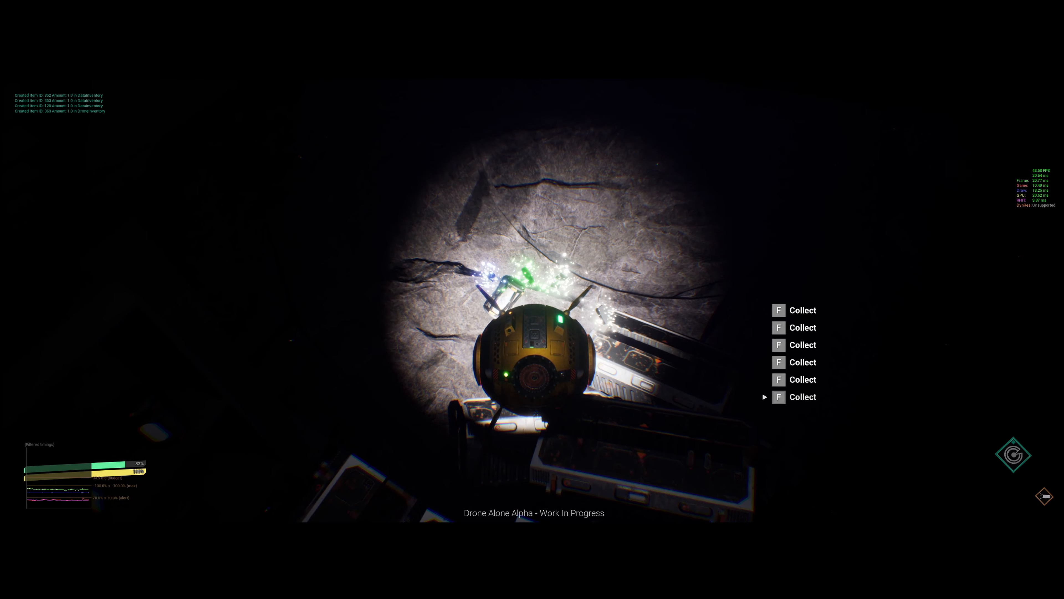
{"action": "key", "text": "f"}
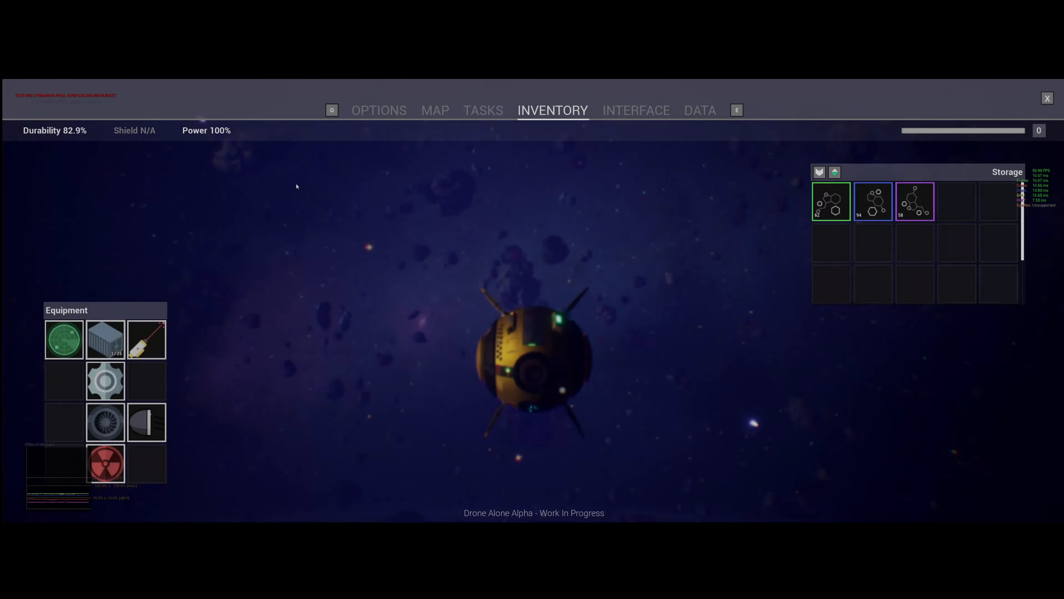
{"action": "left_click", "coordinate": [435, 110]}
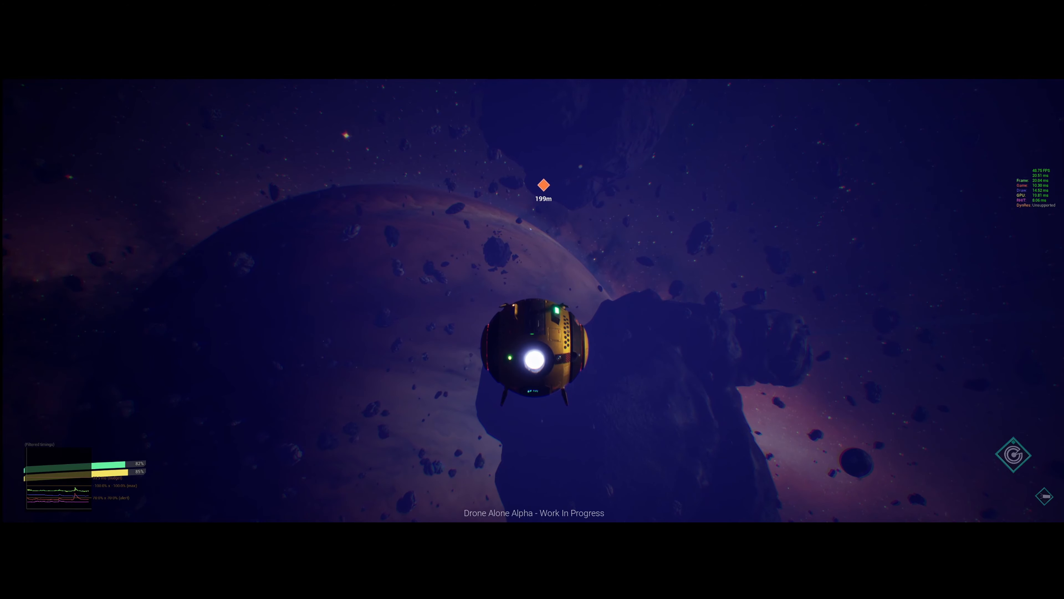
Step: Thrust the drone through the asteroid field until the cave marker is about 51 m away
{"action": "key", "text": "w"}
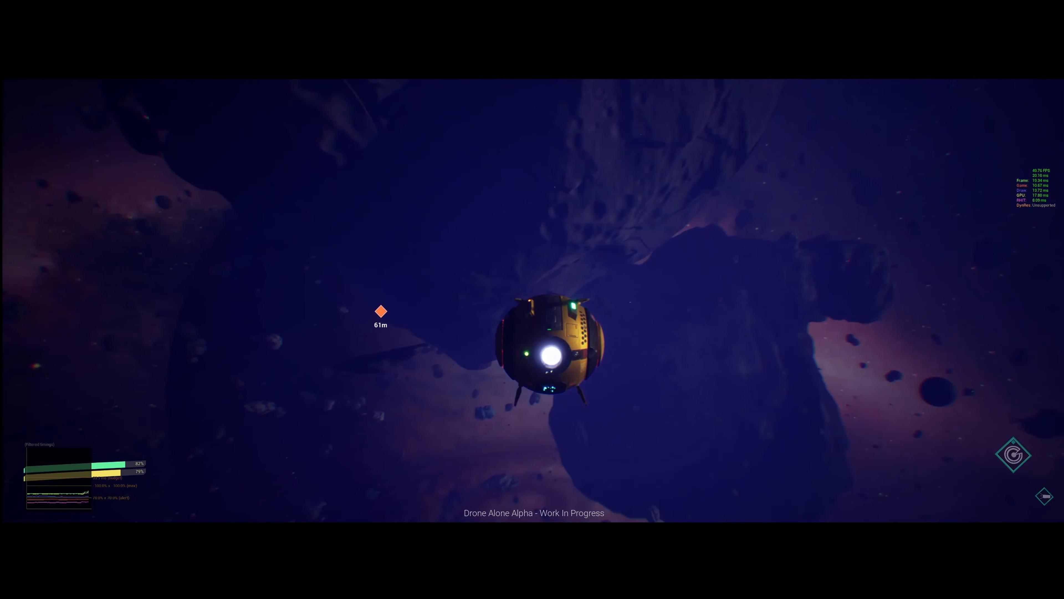
{"action": "key", "text": "w"}
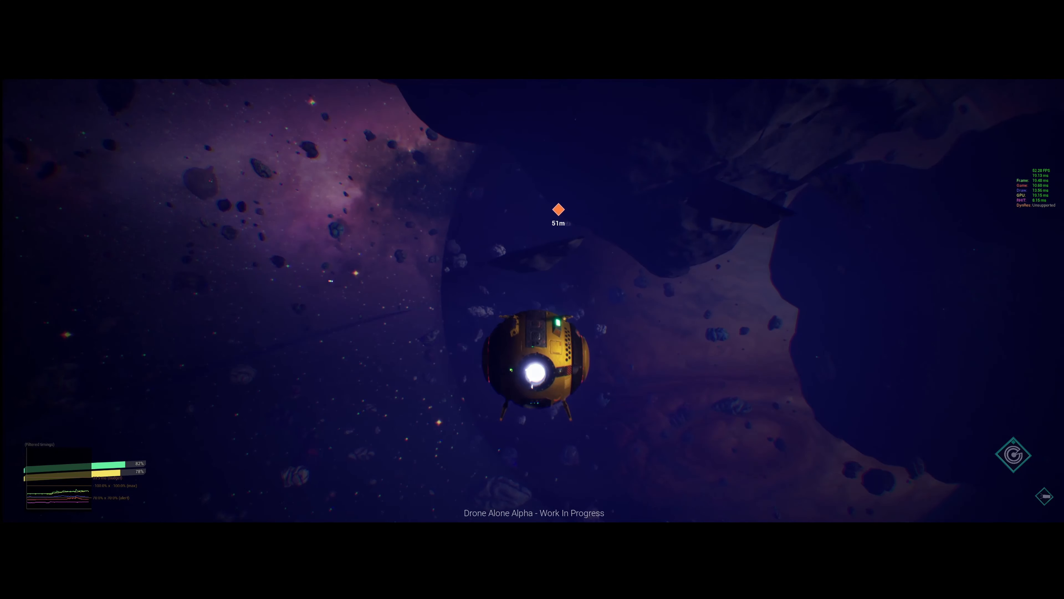